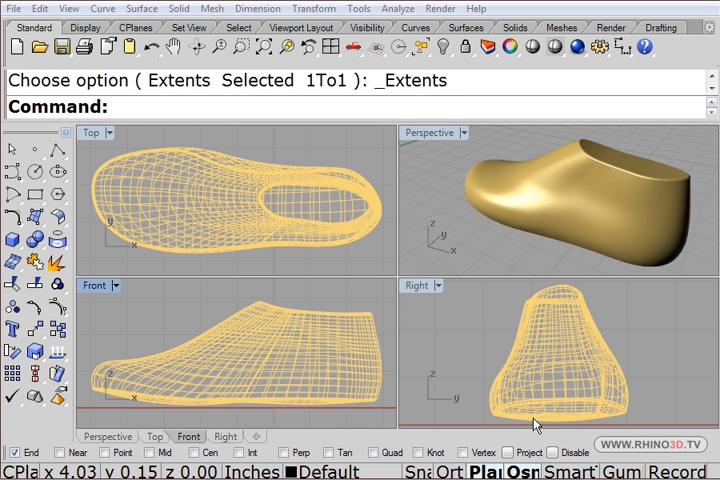
mouse_move(504, 228)
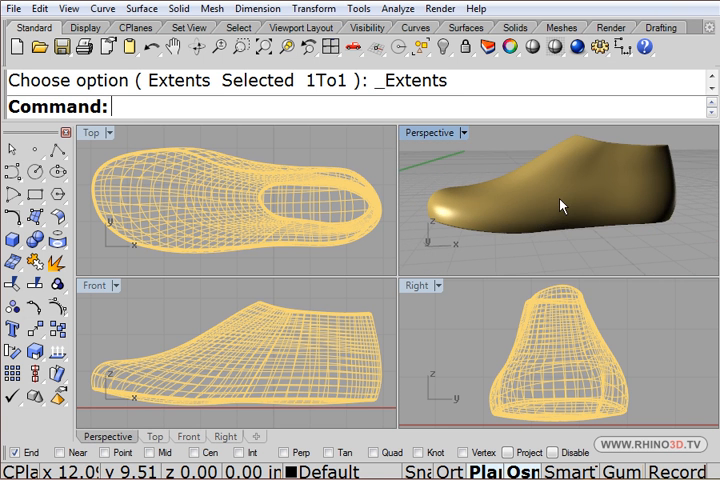
mouse_move(218, 392)
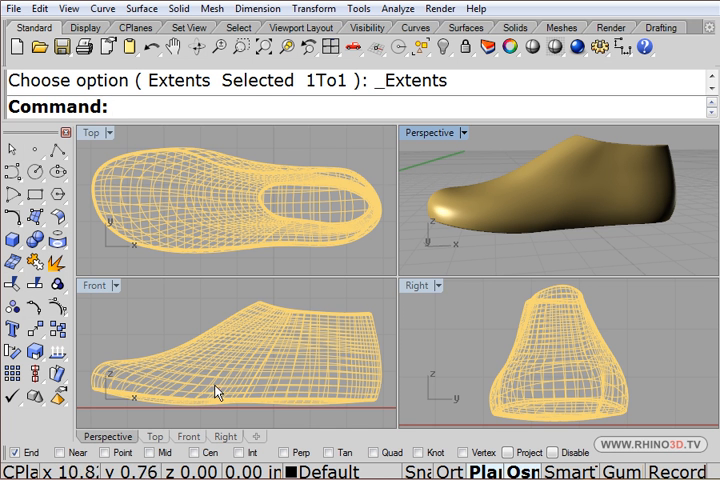
mouse_move(227, 371)
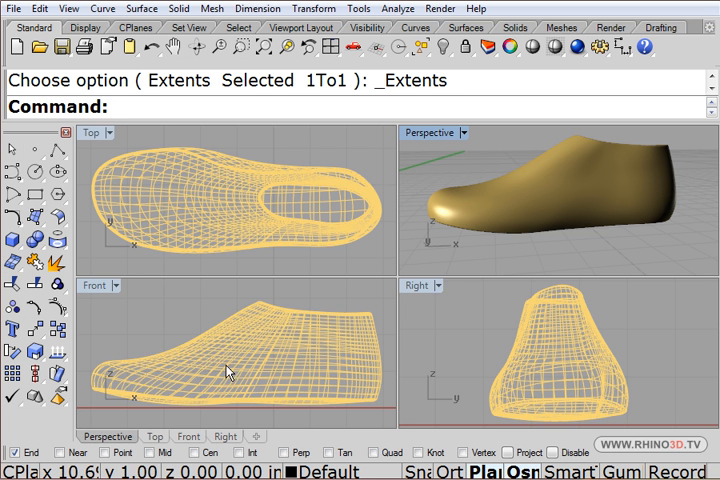
mouse_move(99, 294)
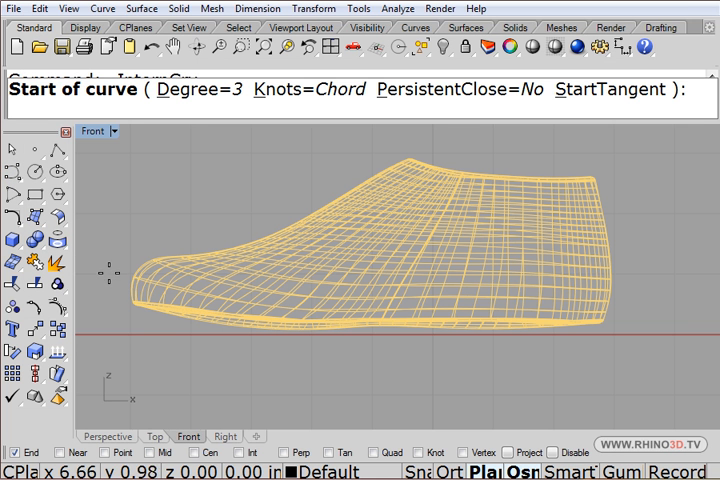
mouse_move(428, 470)
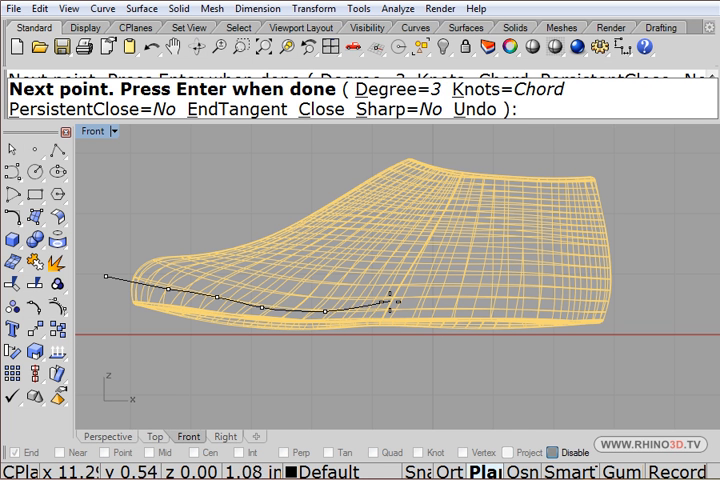
Add another interpolated curve point along the shoe last's underside.
left_click(425, 300)
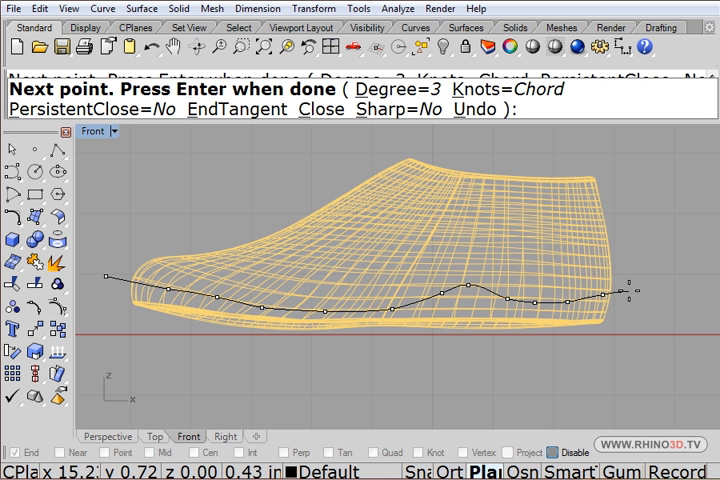
Finish the underside curve and drag its control points to smooth it near the toe.
key("enter")
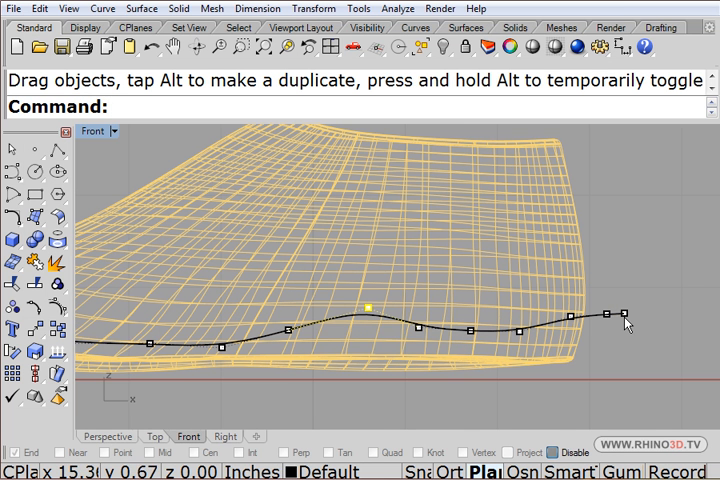
key("Delete")
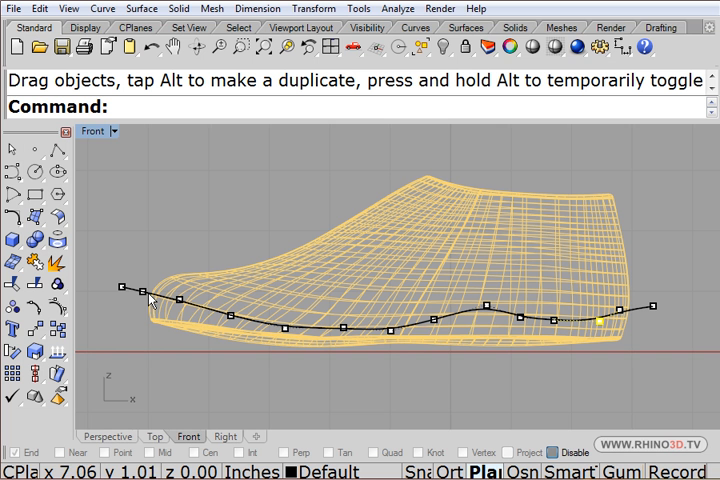
left_click_drag(150, 295, 345, 325)
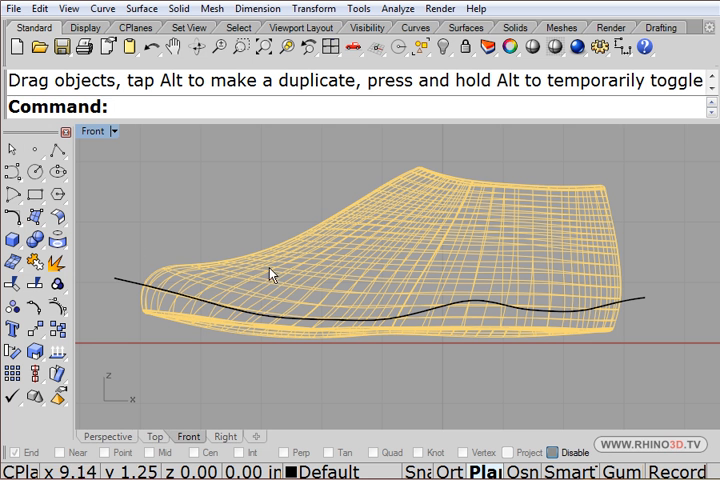
mouse_move(120, 248)
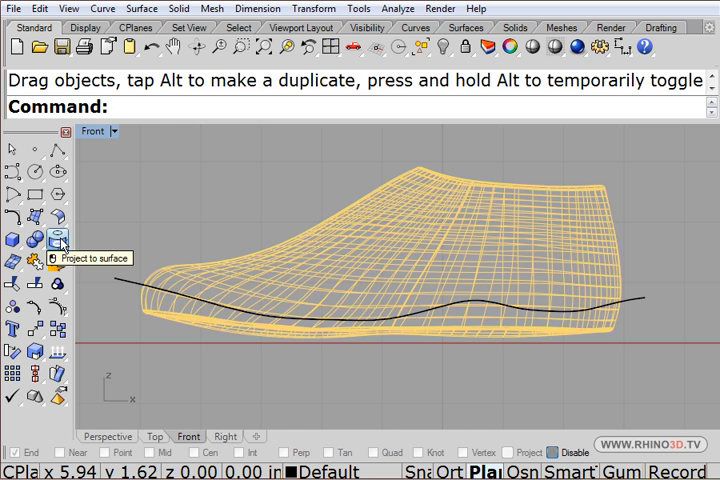
Project the underside curve onto the shoe last's surface.
left_click(57, 242)
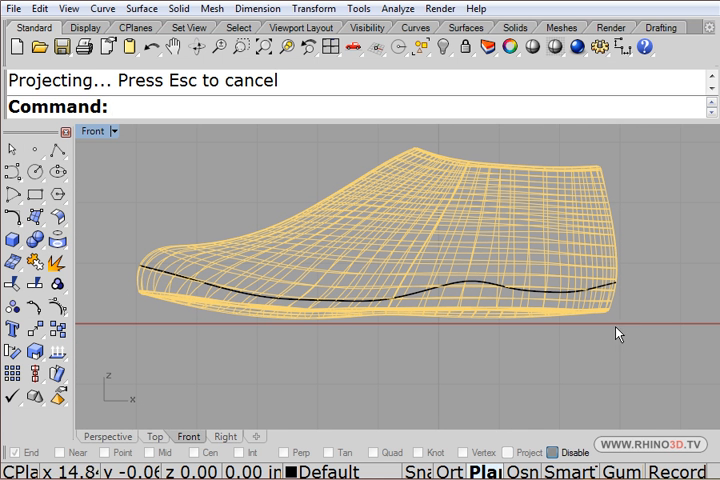
mouse_move(518, 349)
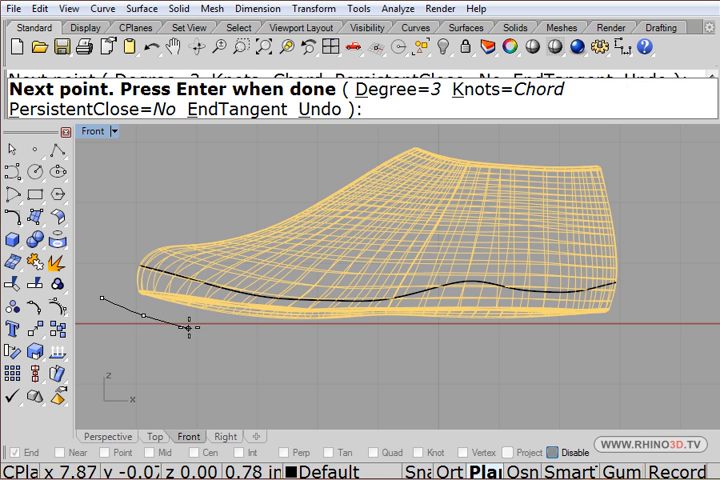
Place the remaining outsole profile points below the last and finish the curve.
left_click(252, 335)
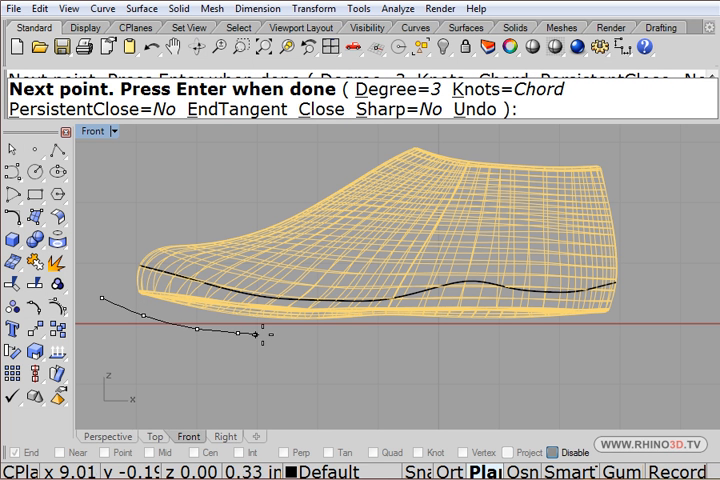
left_click(375, 330)
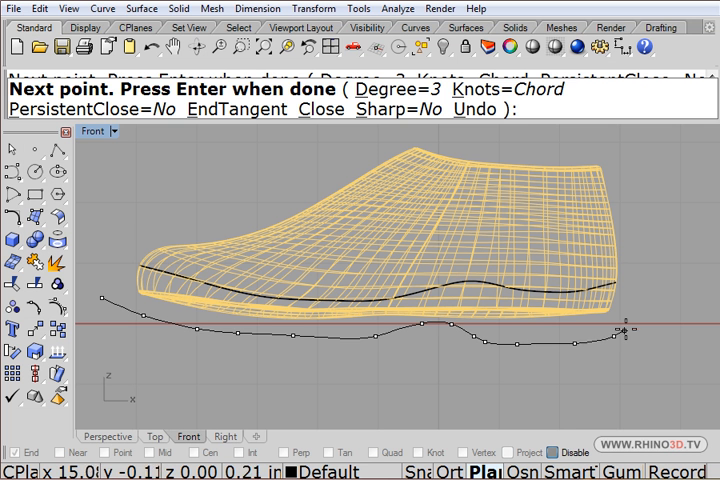
key("enter")
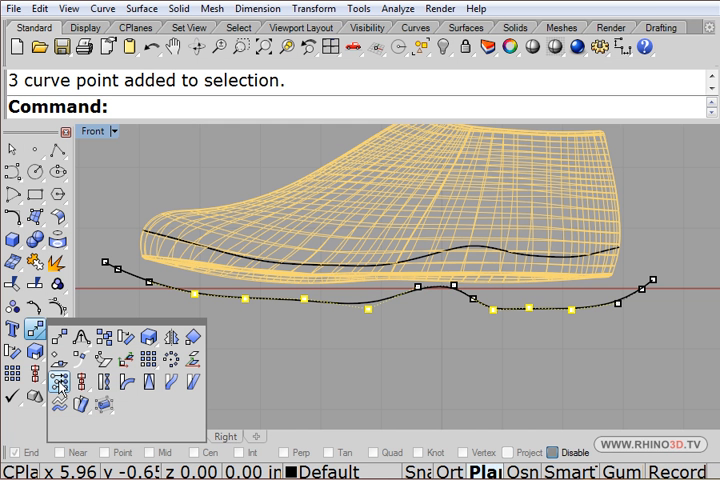
mouse_move(63, 398)
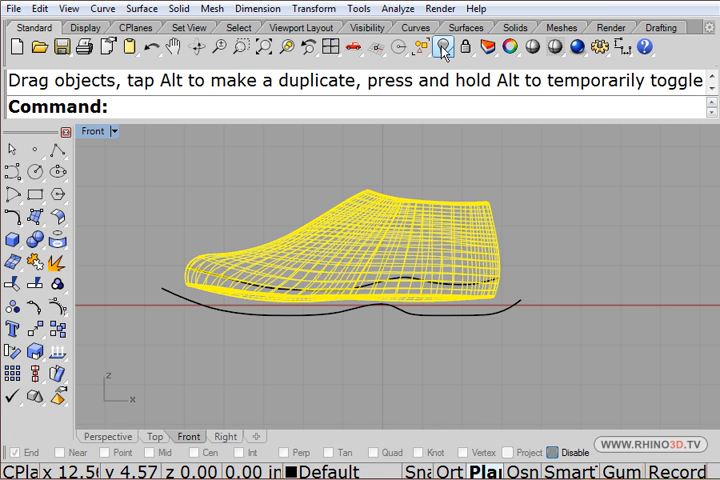
Hide the shoe last and maximize the Top viewport.
left_click(440, 47)
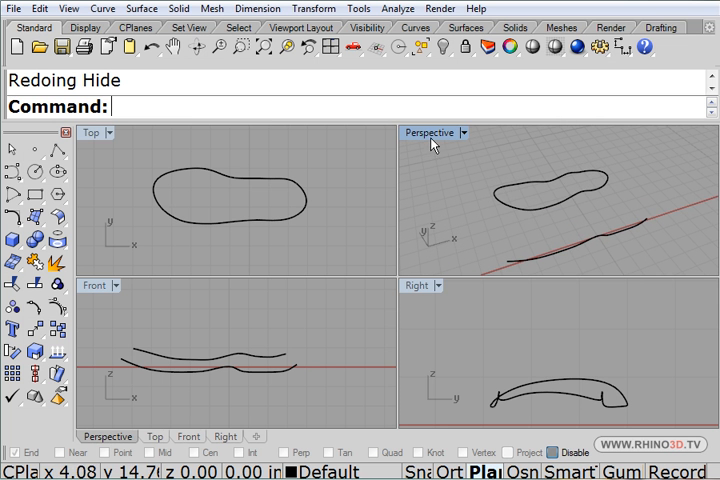
double_click(90, 131)
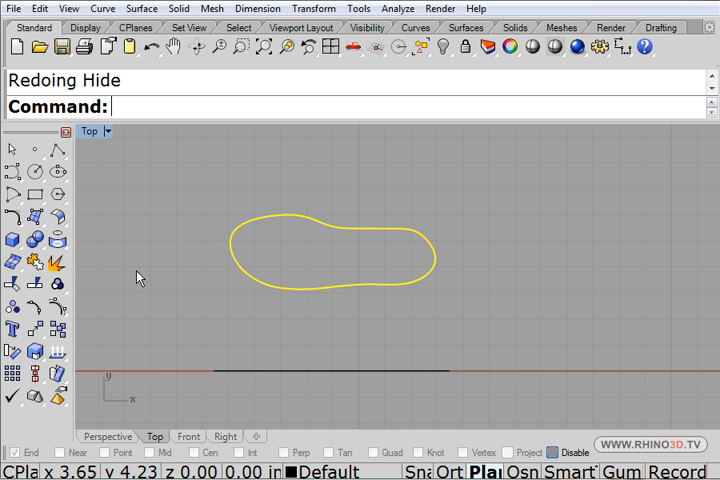
Project the sole outline to the CPlane, keeping the original outline.
left_click(12, 329)
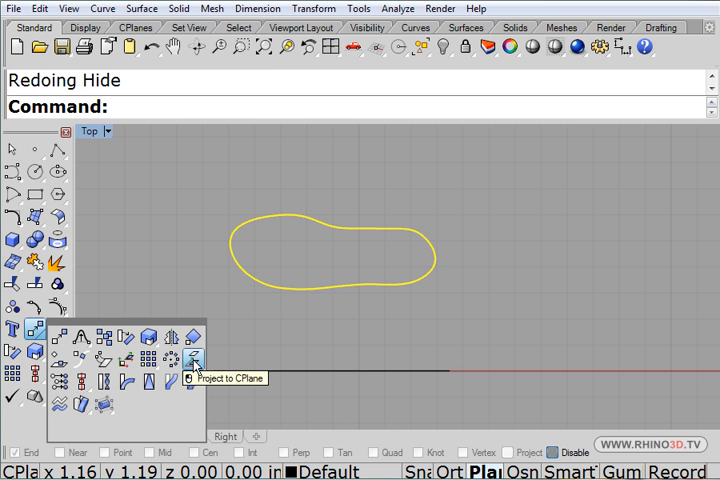
left_click(195, 358)
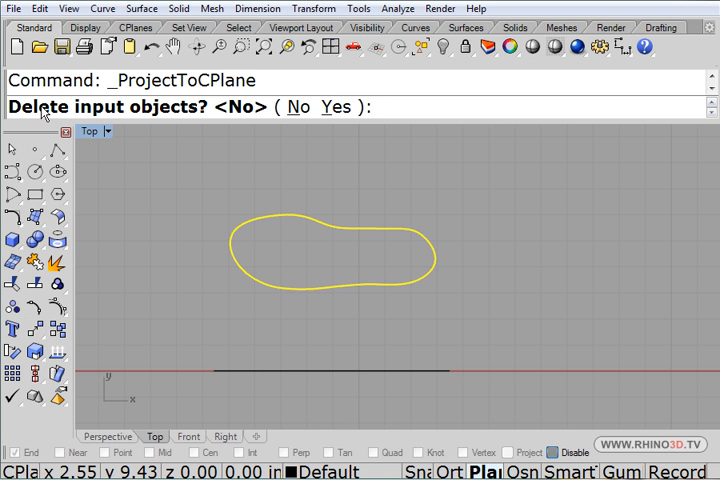
mouse_move(297, 107)
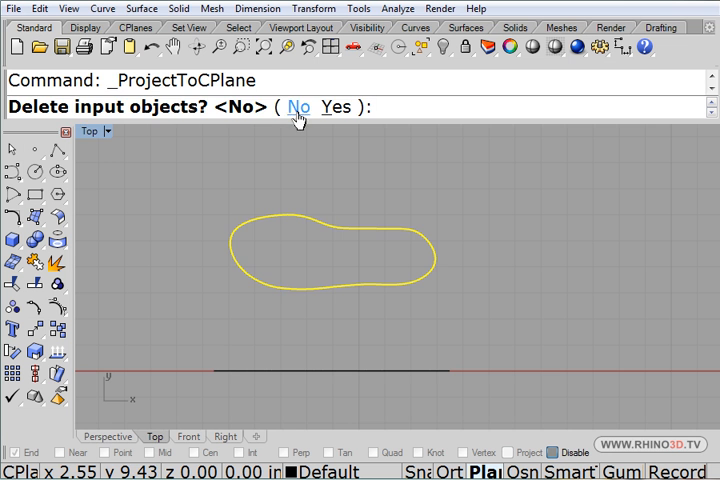
left_click(298, 107)
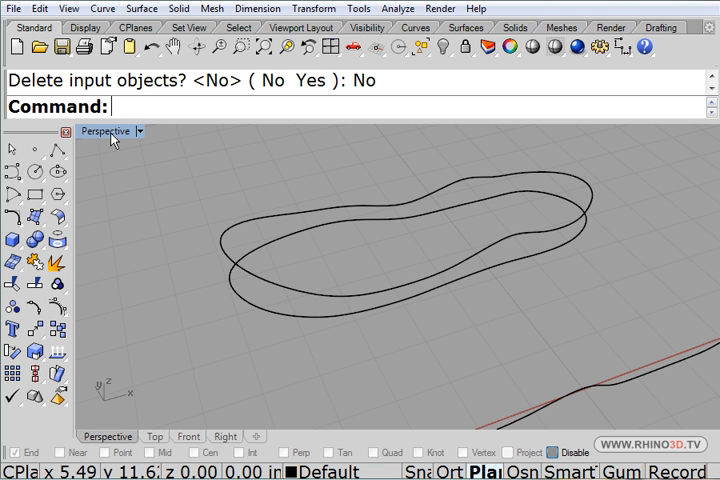
mouse_move(223, 300)
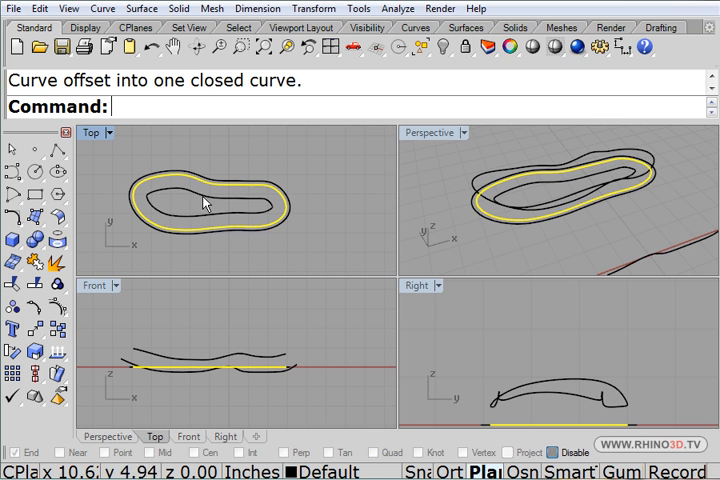
mouse_move(205, 183)
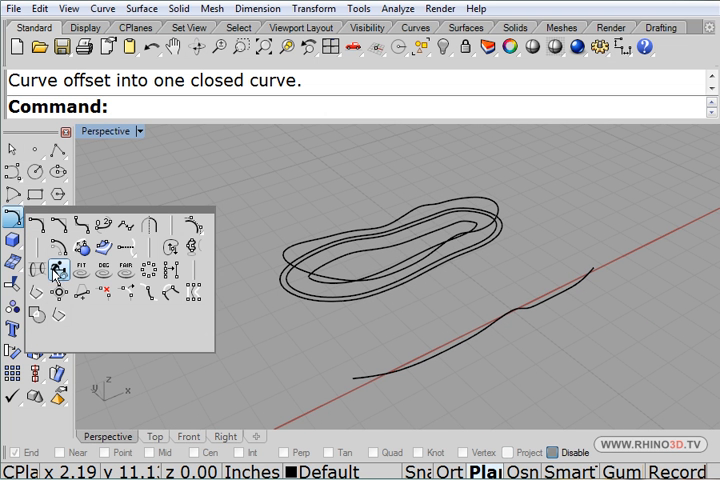
mouse_move(192, 248)
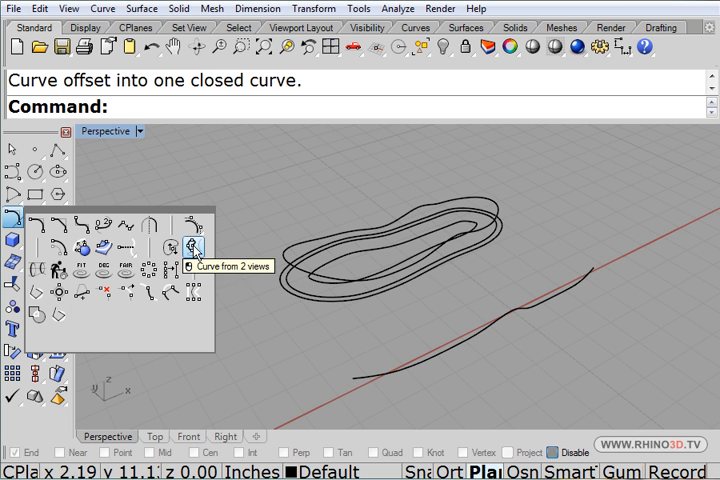
Run Curve from 2 Views on the offset outline and outsole profile.
left_click(192, 247)
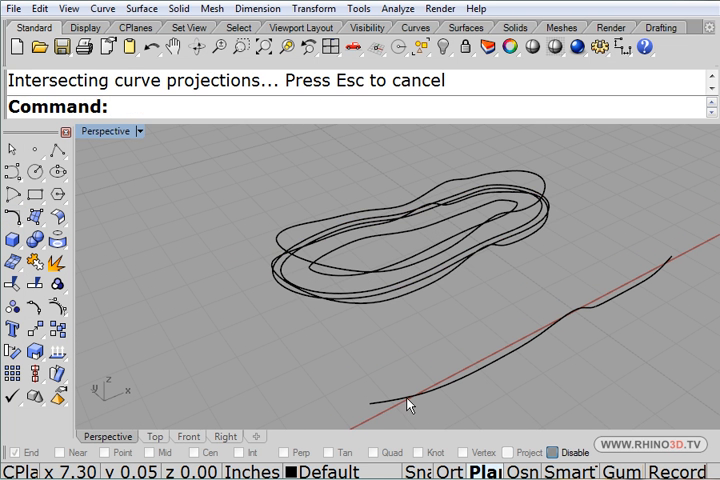
mouse_move(380, 347)
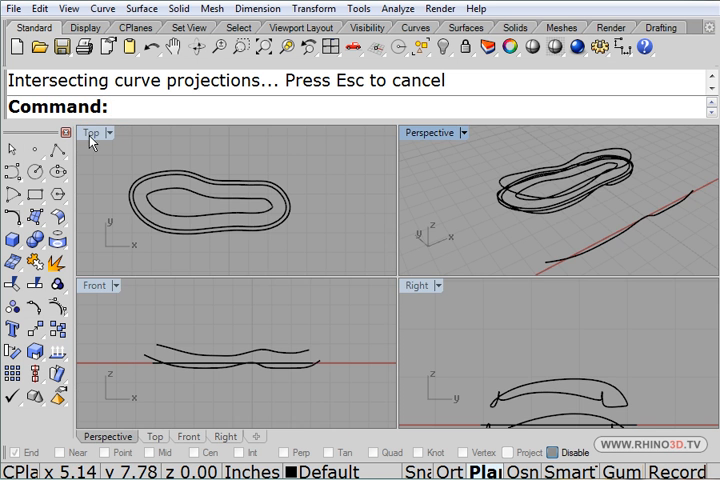
Maximize the Top viewport to view the sole curves.
double_click(90, 131)
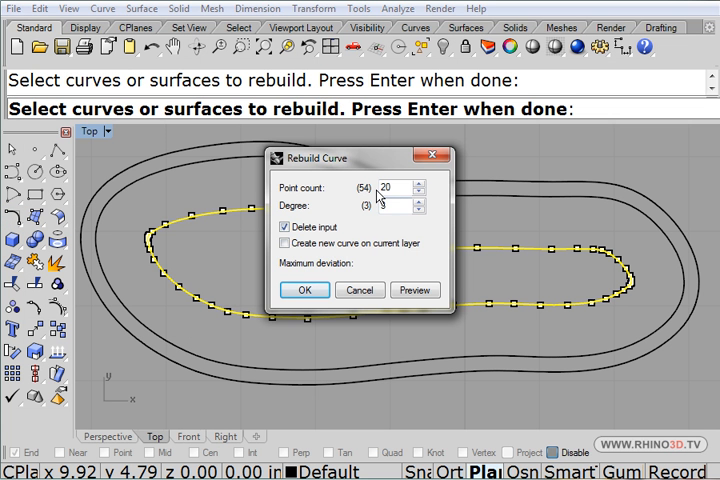
Preview and confirm rebuilding the inner outline with 20 points, degree 3.
left_click(414, 290)
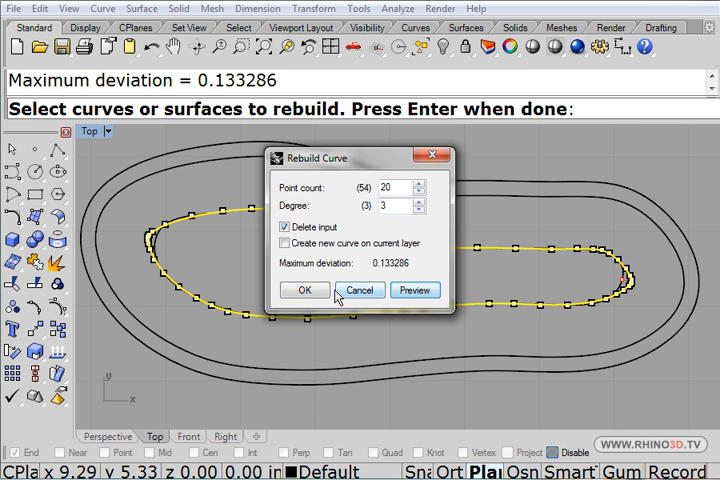
left_click(304, 290)
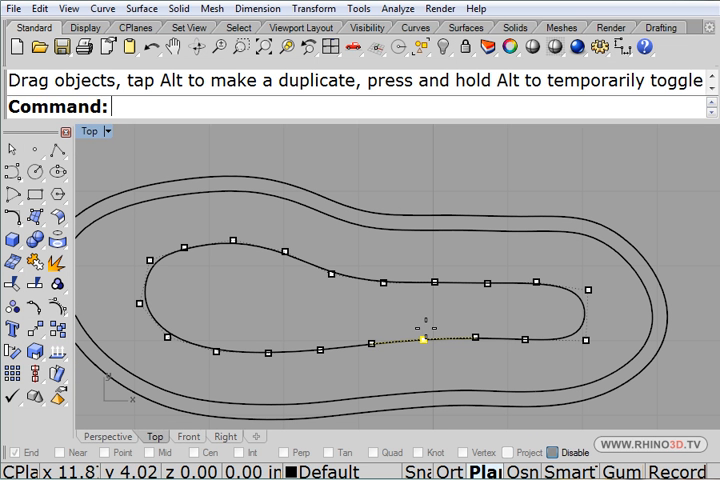
Drag an inner outline control point to pinch the footprint's waist.
left_click_drag(420, 343, 435, 319)
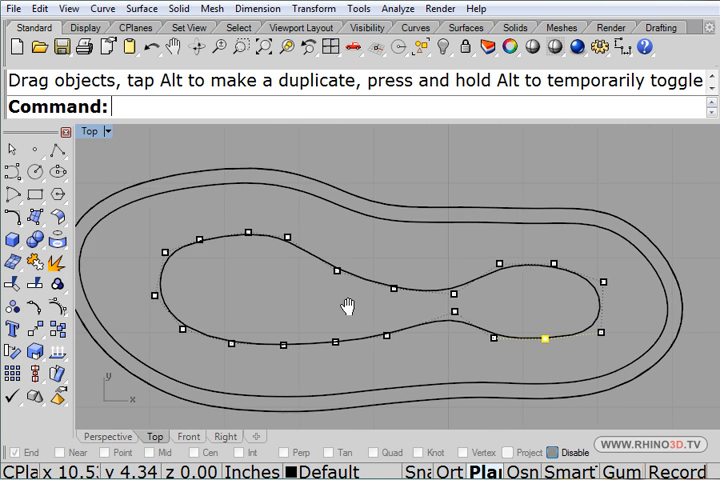
scroll("down", 3)
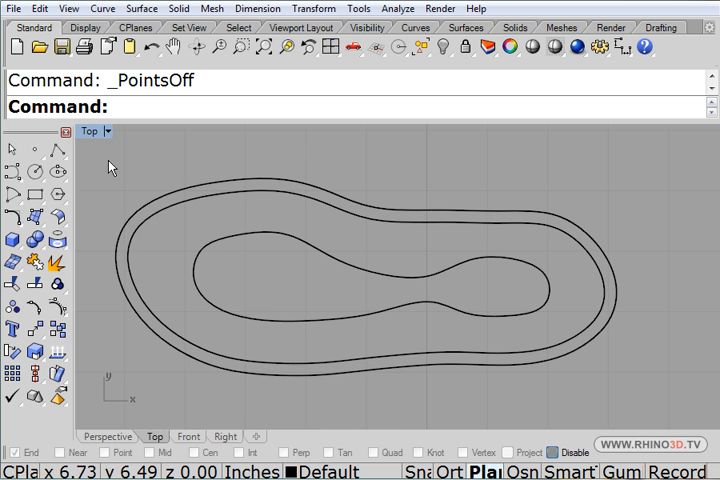
Build 3D rail curves from the top outlines and front profiles with Crv2View, deleting the originals.
left_click(89, 131)
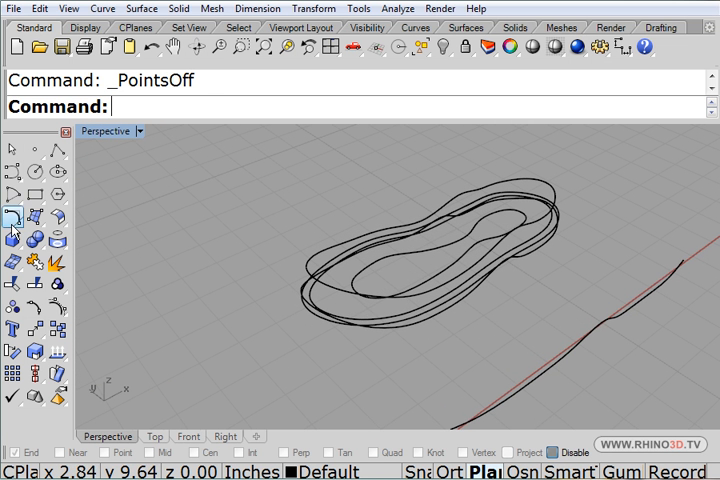
left_click(13, 216)
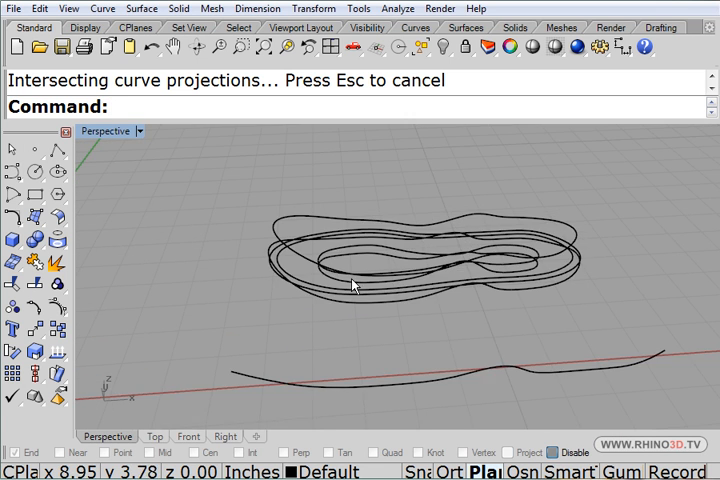
left_click_drag(350, 285, 380, 275)
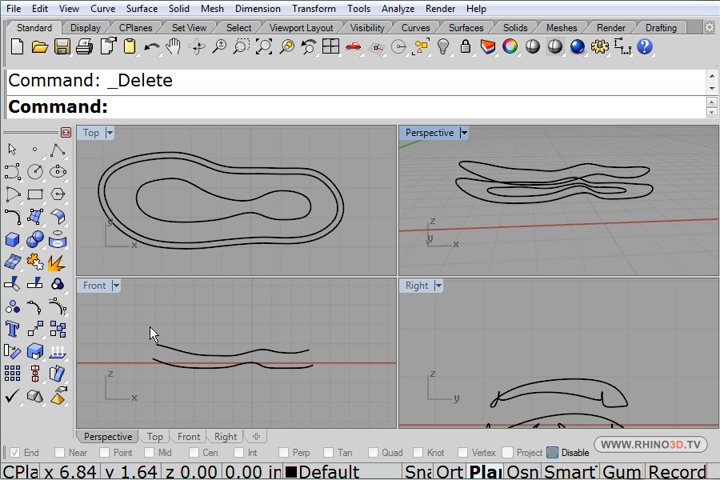
In a maximized Top view with Near osnap, draw conics bridging the inner and outer rails.
left_click(95, 132)
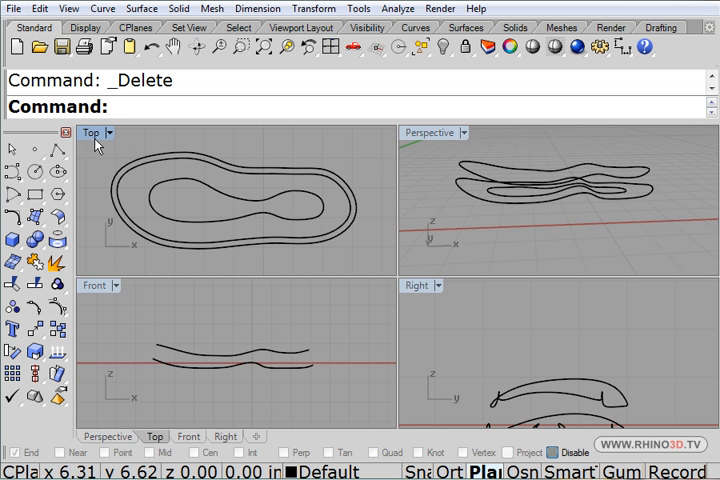
double_click(89, 131)
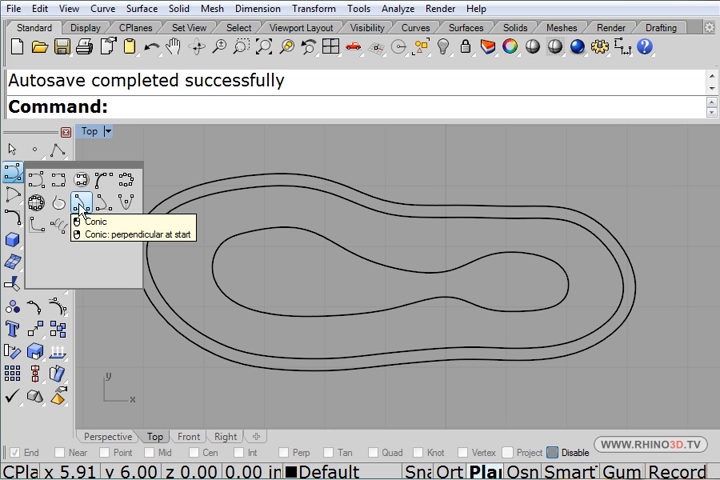
left_click(77, 208)
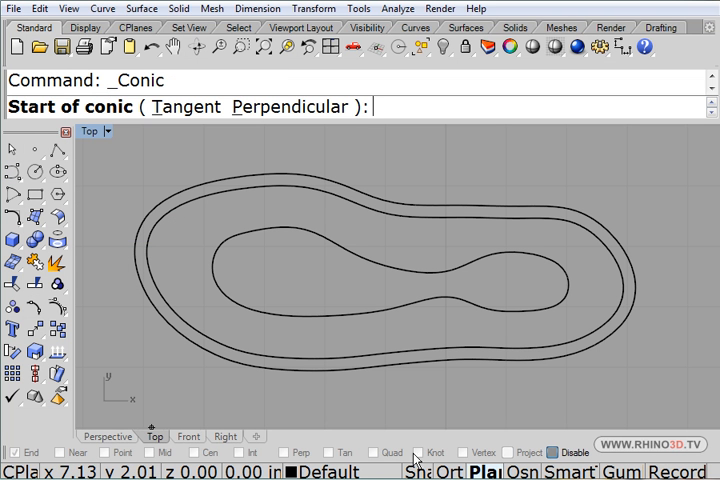
left_click(61, 453)
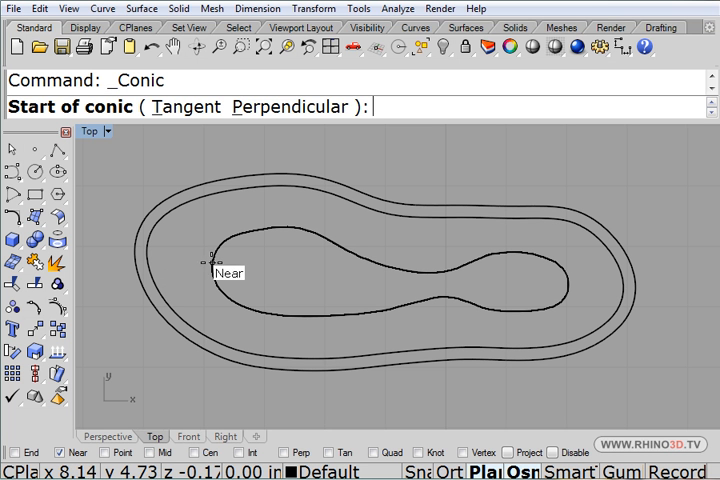
mouse_move(210, 262)
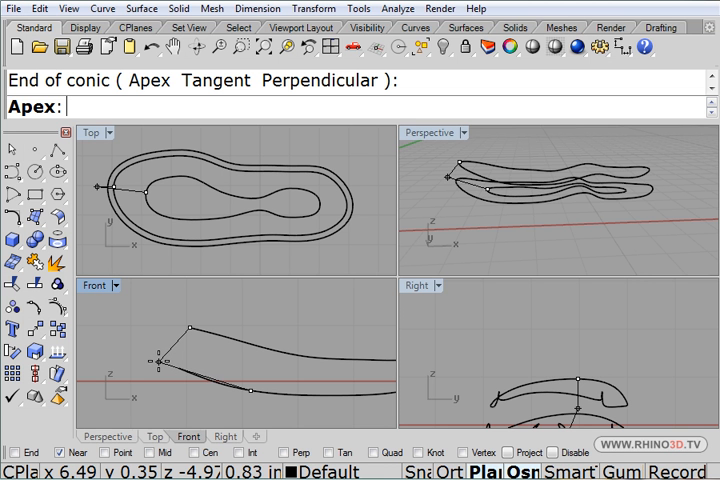
left_click(168, 361)
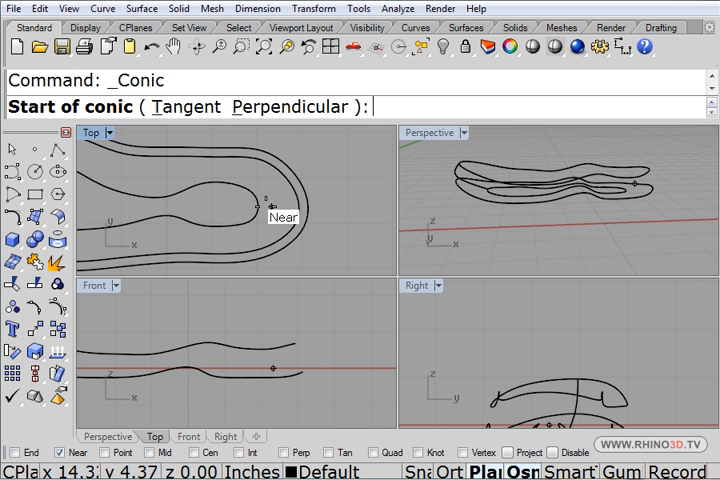
left_click(282, 213)
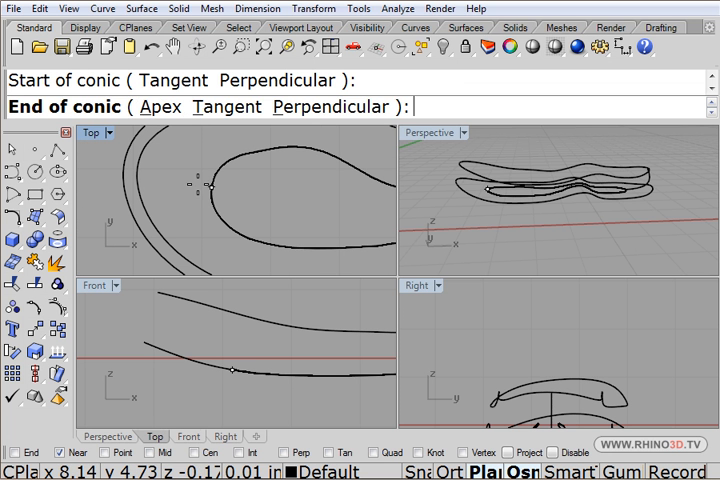
left_click(235, 175)
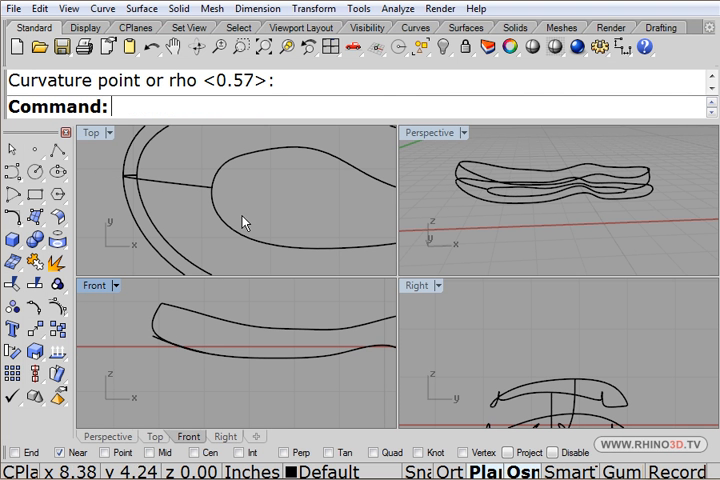
mouse_move(555, 188)
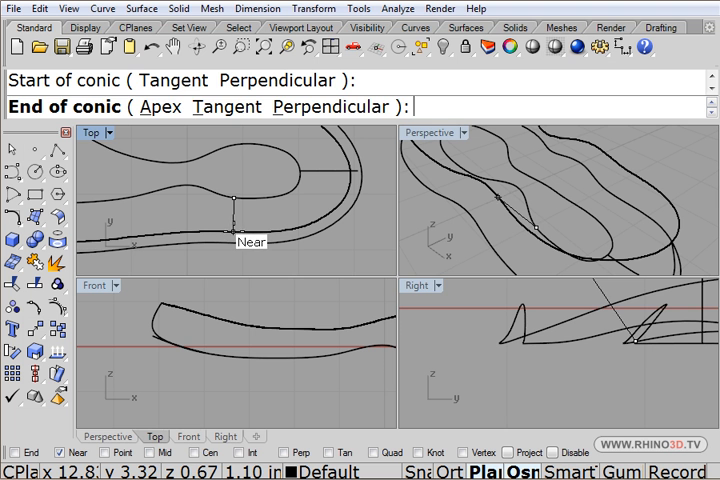
Finish another conic cross-section along the rail side and orbit Perspective to check it.
left_click(375, 263)
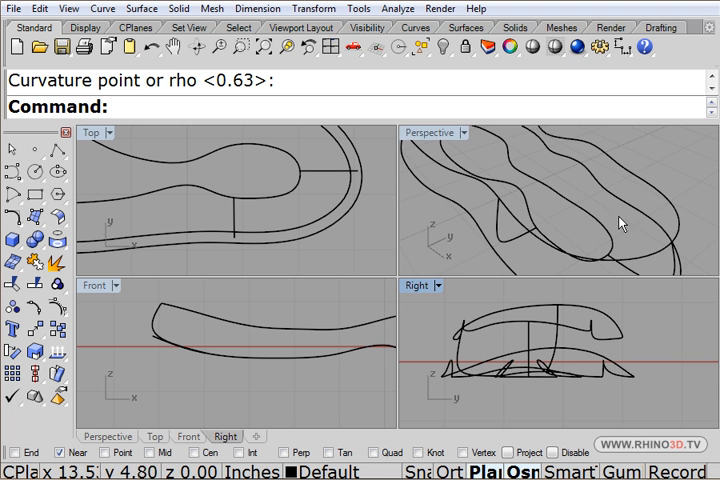
left_click_drag(620, 220, 510, 205)
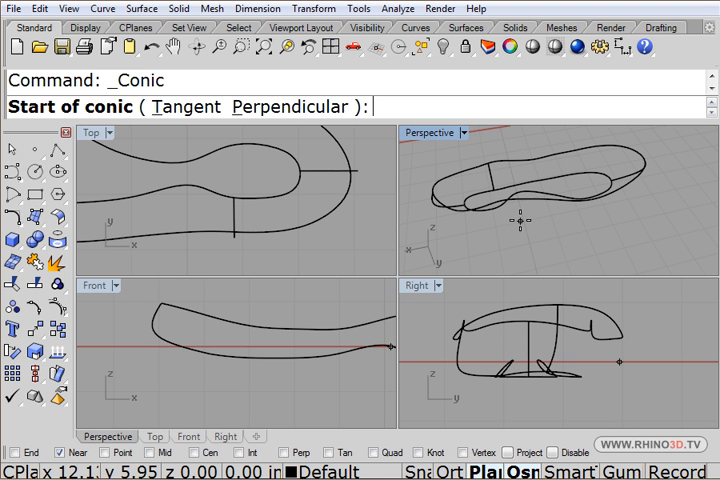
mouse_move(262, 182)
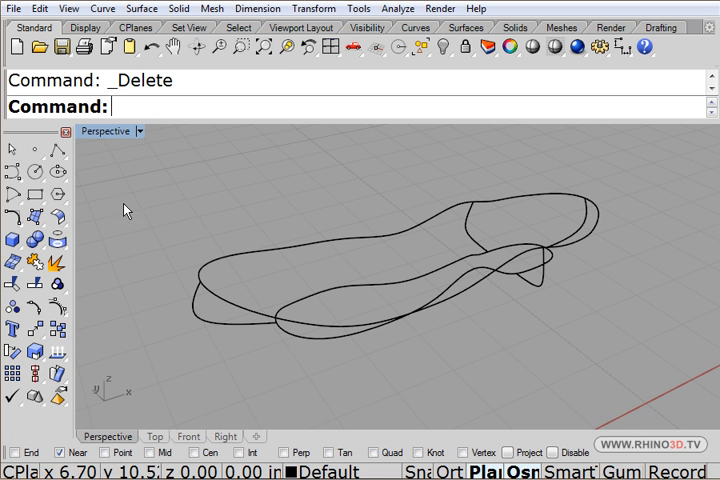
mouse_move(168, 232)
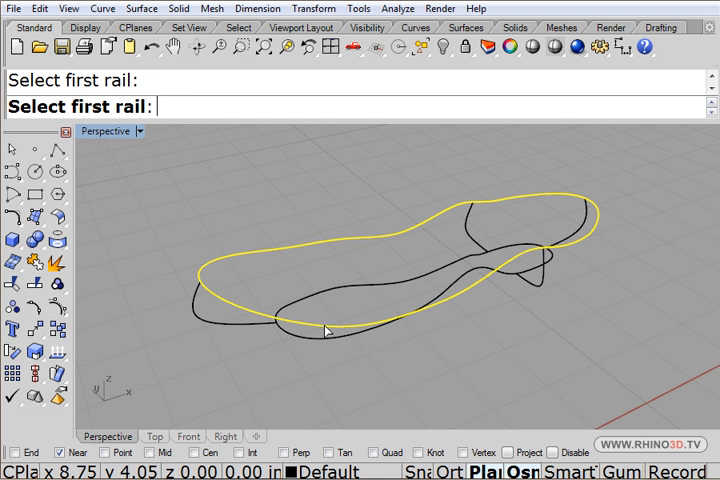
Pick both rails and the conic sections for Sweep2 with Closed sweep enabled.
left_click(325, 328)
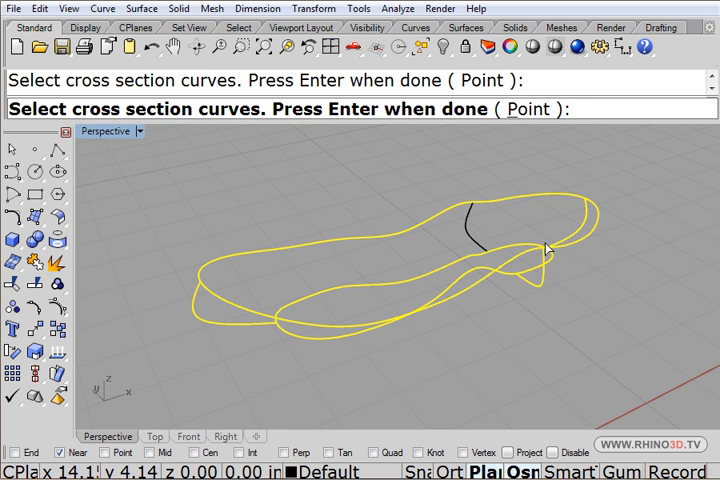
key("Enter")
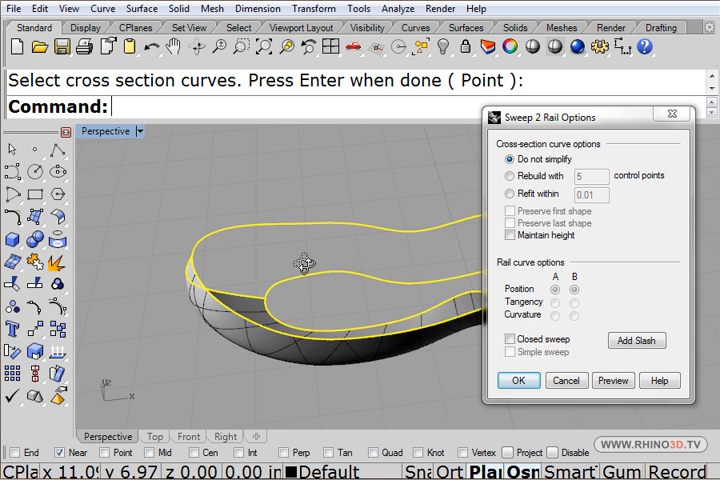
left_click(511, 337)
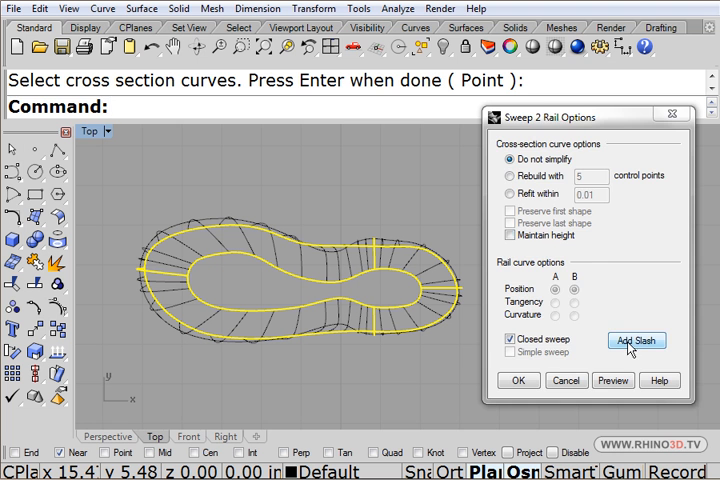
Add a slash line between matching rail points, then accept the sweep options.
left_click(636, 340)
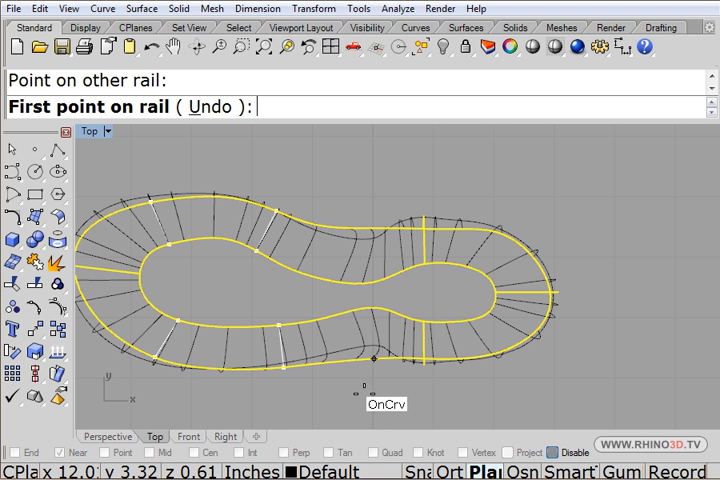
mouse_move(313, 280)
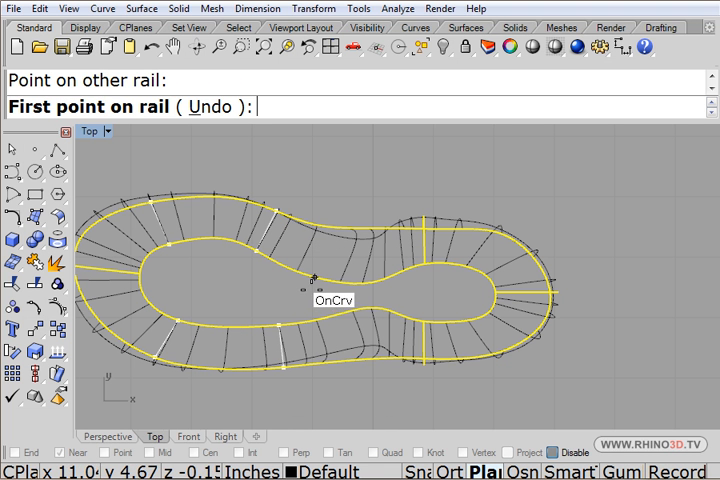
left_click(310, 280)
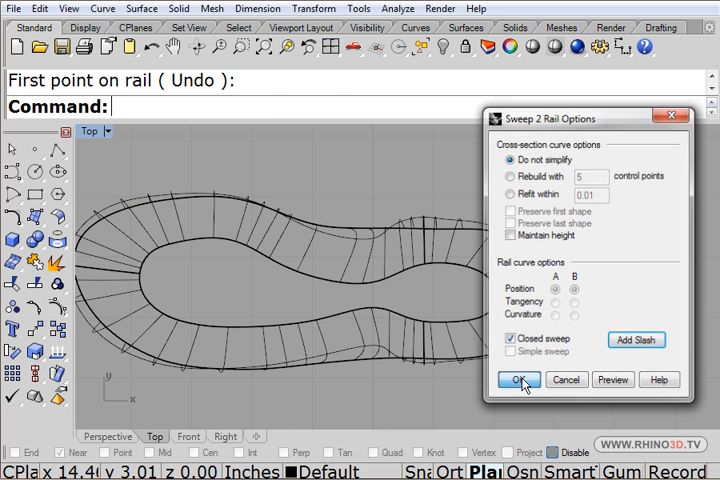
left_click(519, 379)
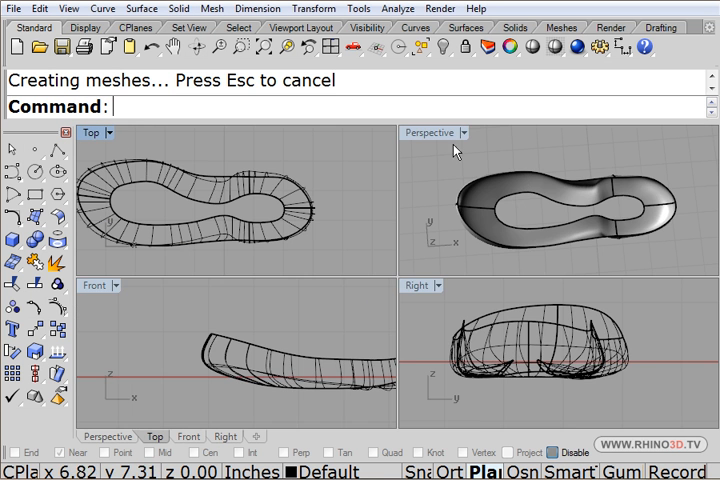